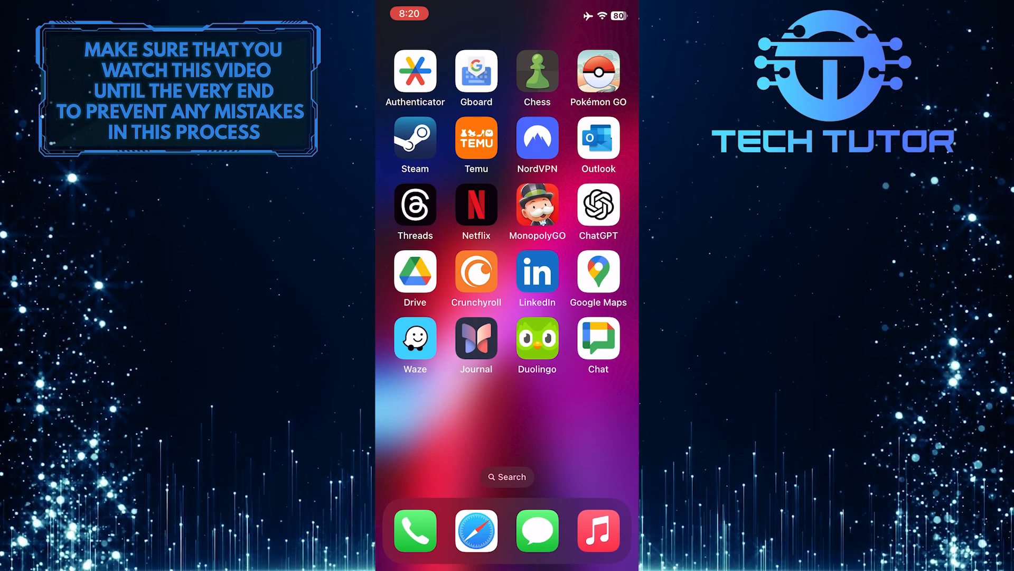
Launch the Google Chat app from the iOS Home Screen.
click(597, 337)
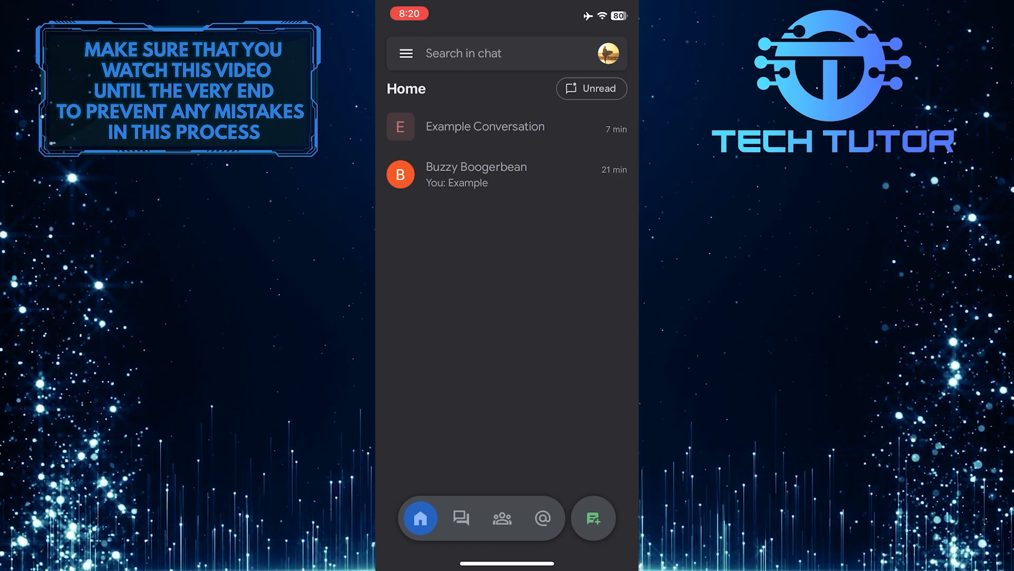
Open the Example Conversation space's settings and go to its member management.
click(485, 126)
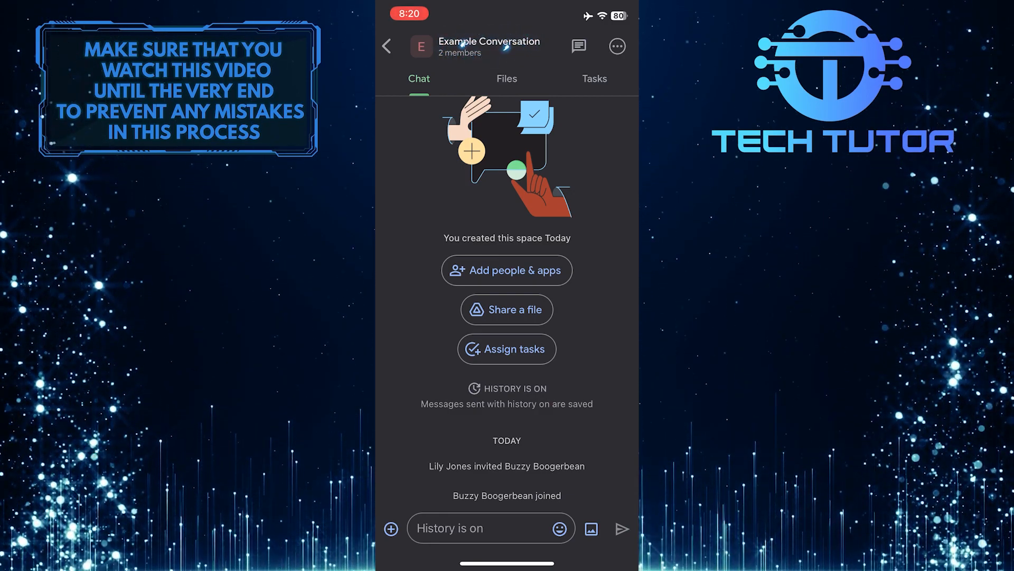
click(615, 46)
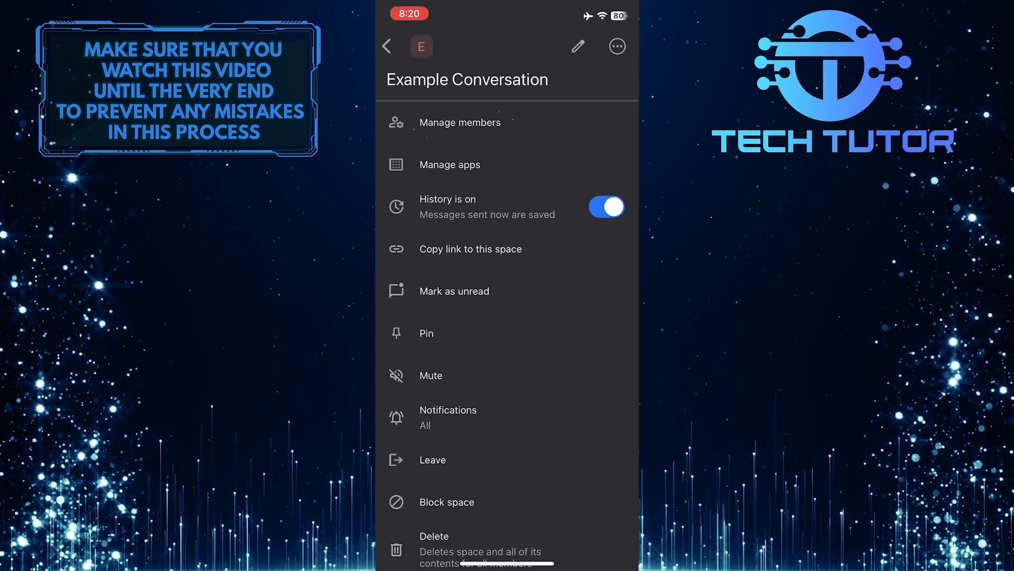
click(460, 122)
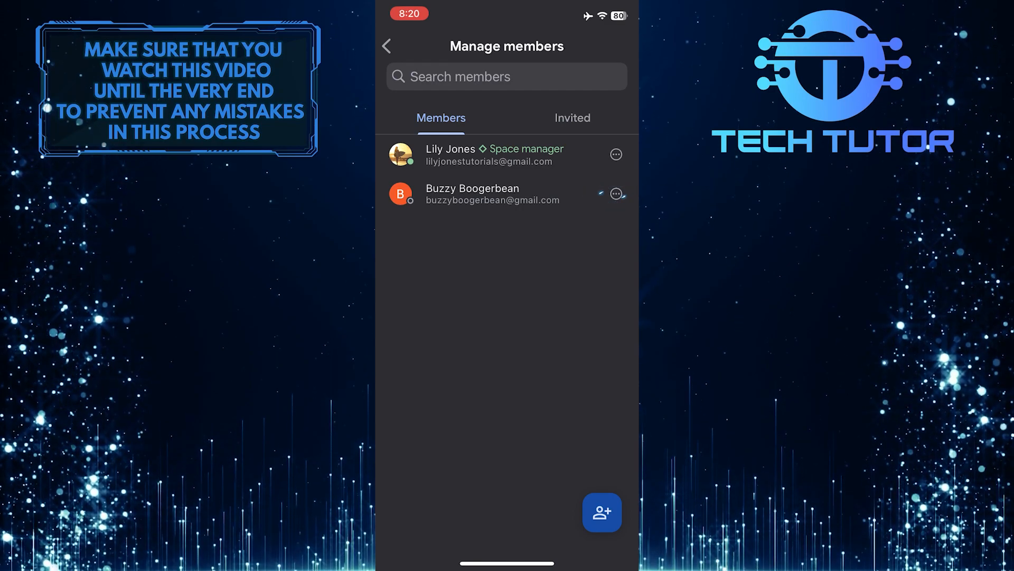
Show the member options for Buzzy Boogerbean.
click(616, 194)
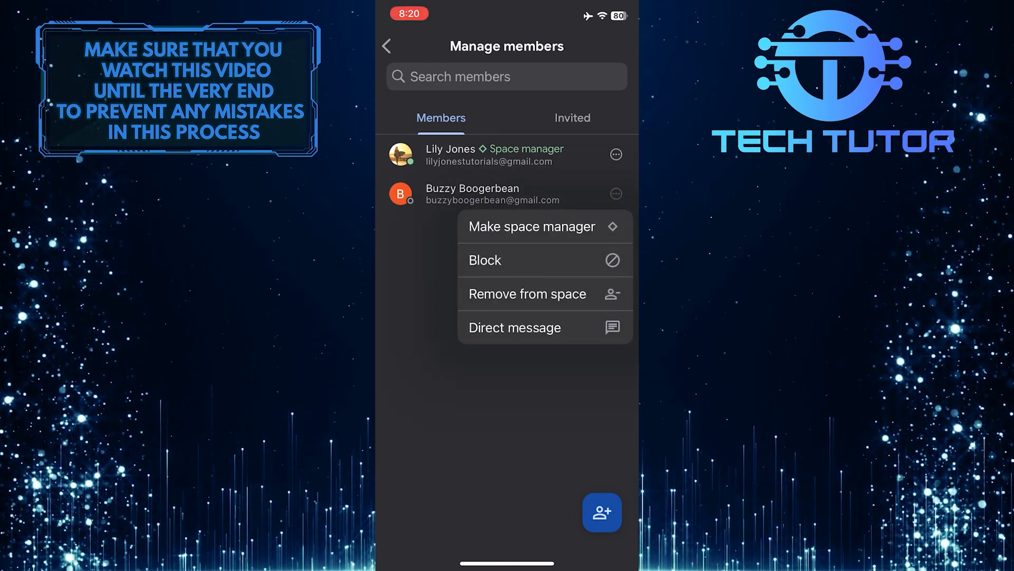
Remove Buzzy Boogerbean from the Example Conversation space.
click(526, 294)
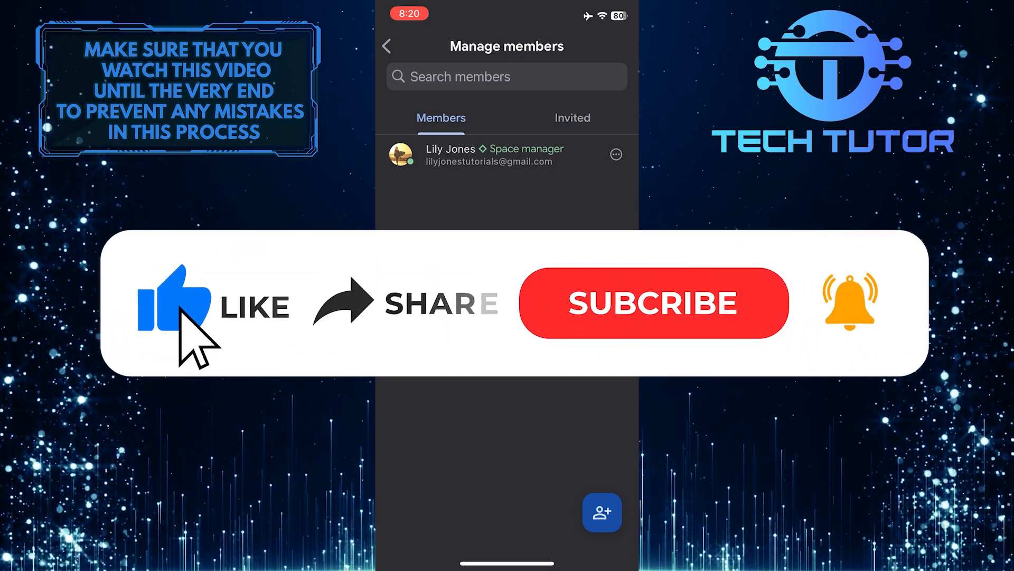
mouse_move(363, 329)
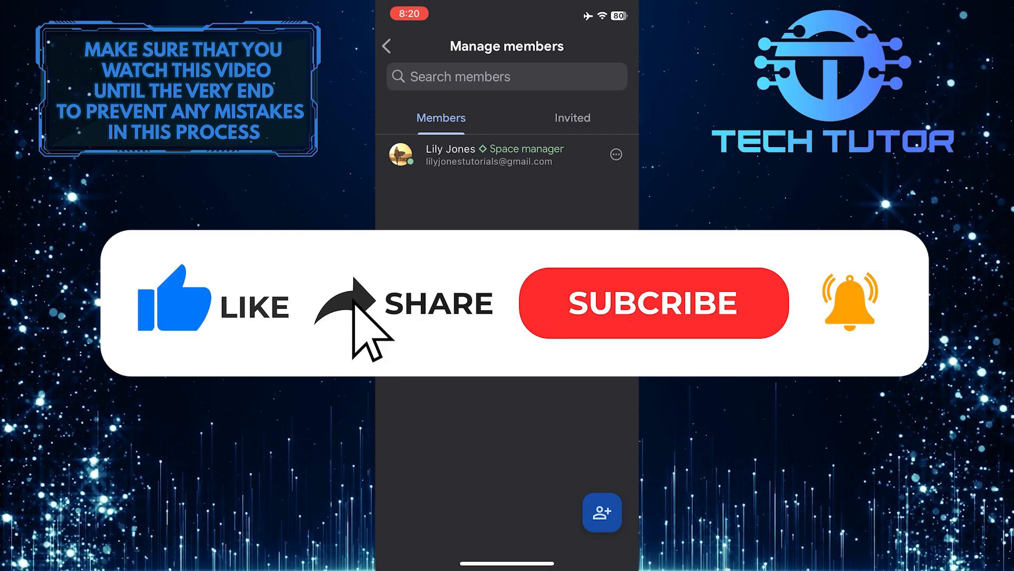